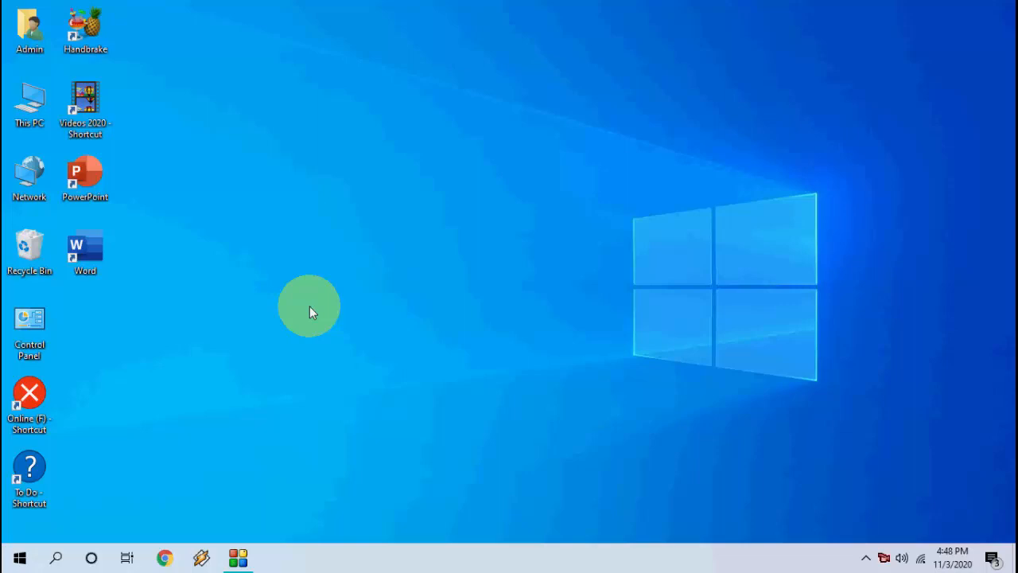
{"action": "mouse_move", "coordinate": [70, 507]}
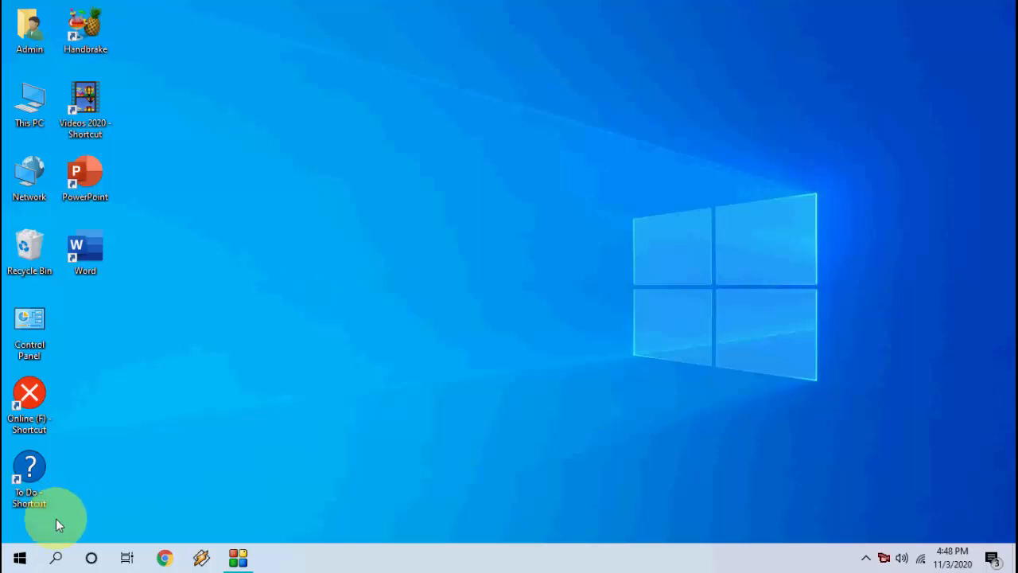
{"action": "mouse_move", "coordinate": [20, 557]}
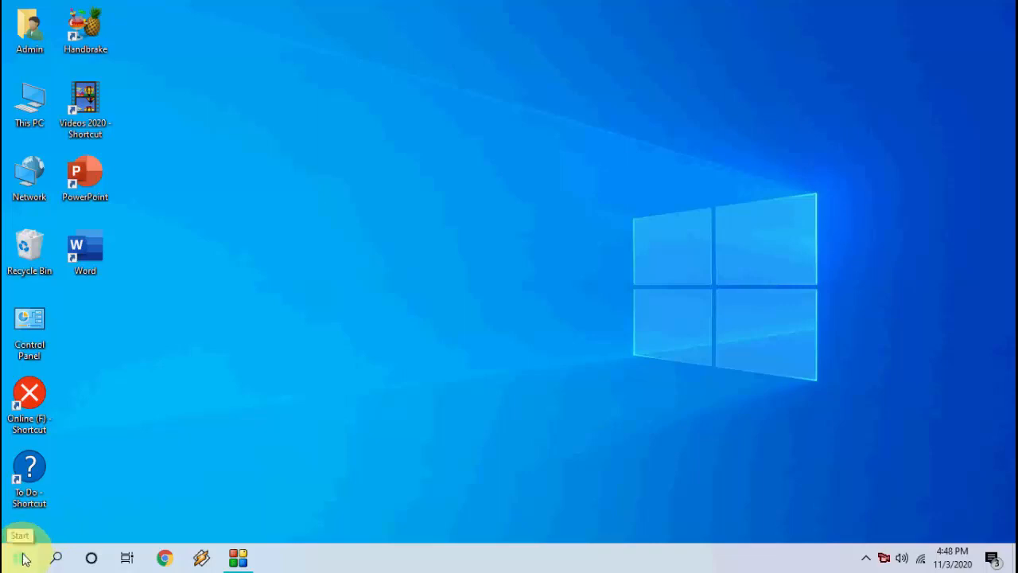
Step: Reach Windows Settings home from the Start menu's Settings gear
{"action": "left_click", "coordinate": [19, 557]}
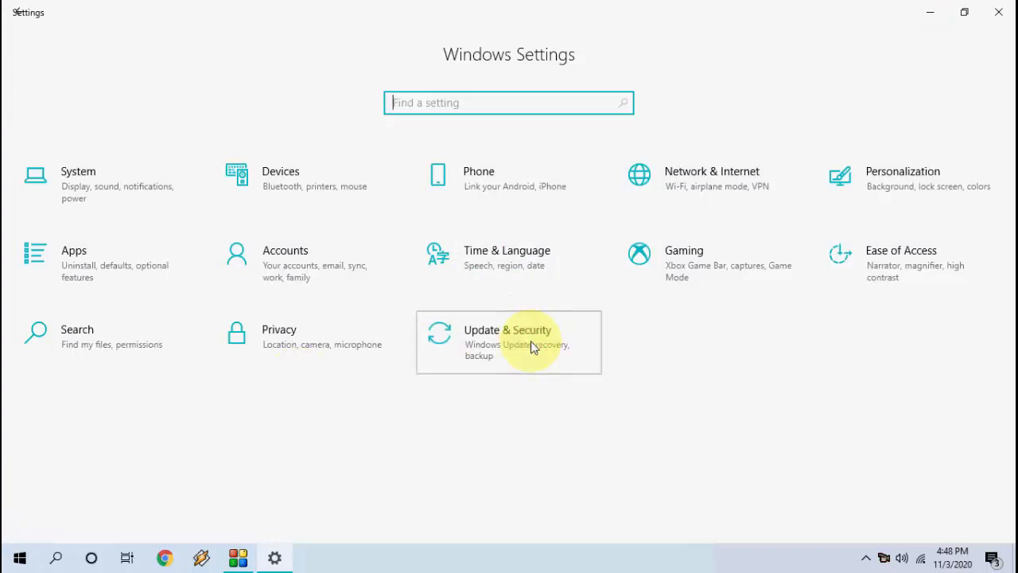
Step: Go to Update & Security so the Windows Update page appears
{"action": "left_click", "coordinate": [509, 342]}
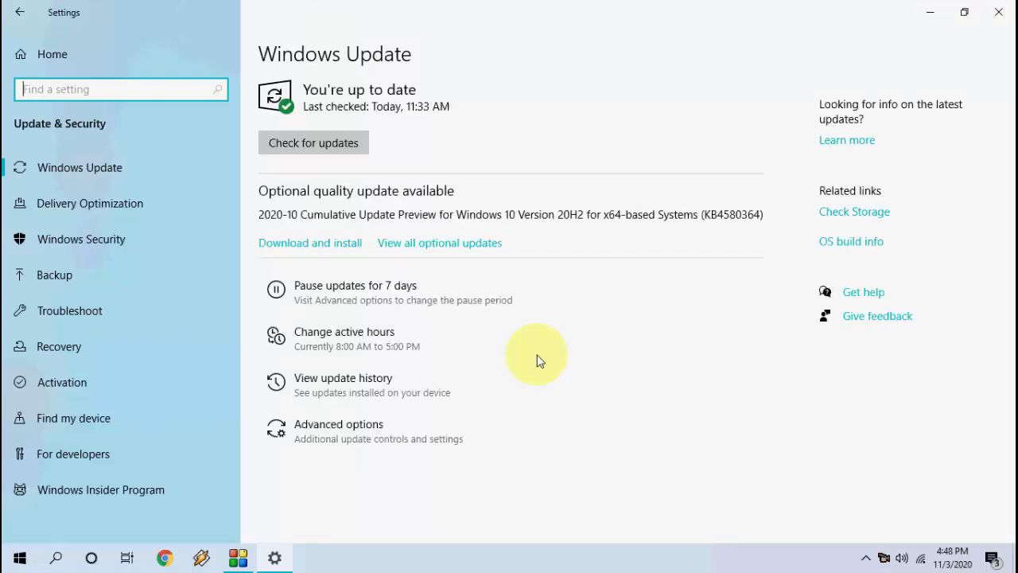
{"action": "mouse_move", "coordinate": [516, 374]}
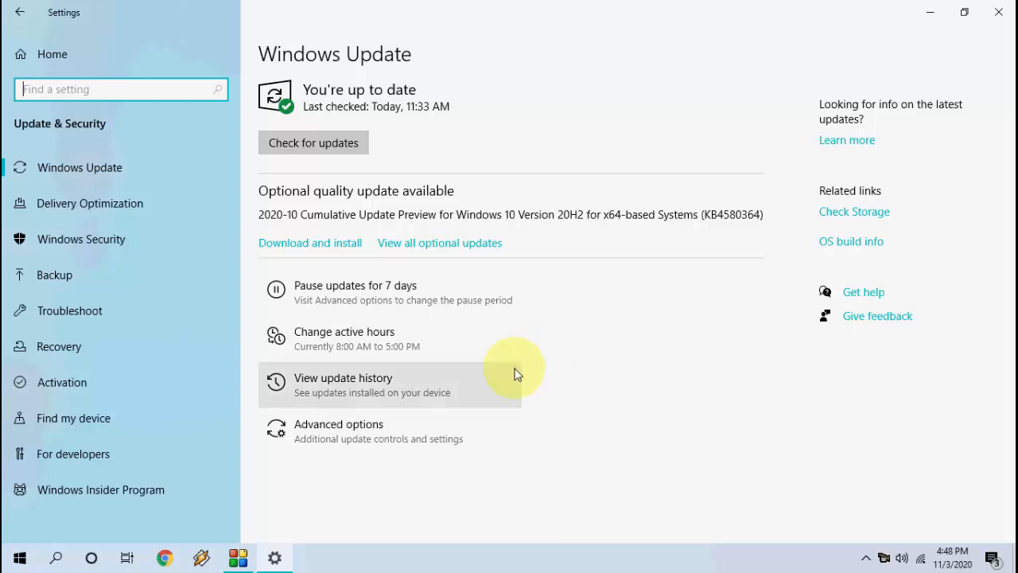
{"action": "mouse_move", "coordinate": [656, 306]}
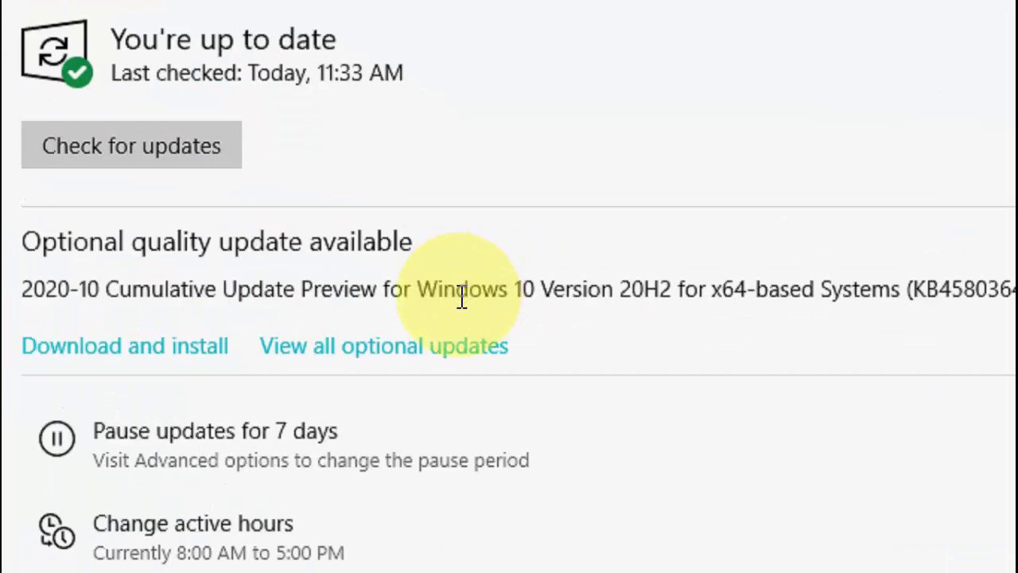
Step: Start downloading the optional 2020-10 Cumulative Update Preview for Windows 10 Version 20H2
{"action": "left_click", "coordinate": [130, 145]}
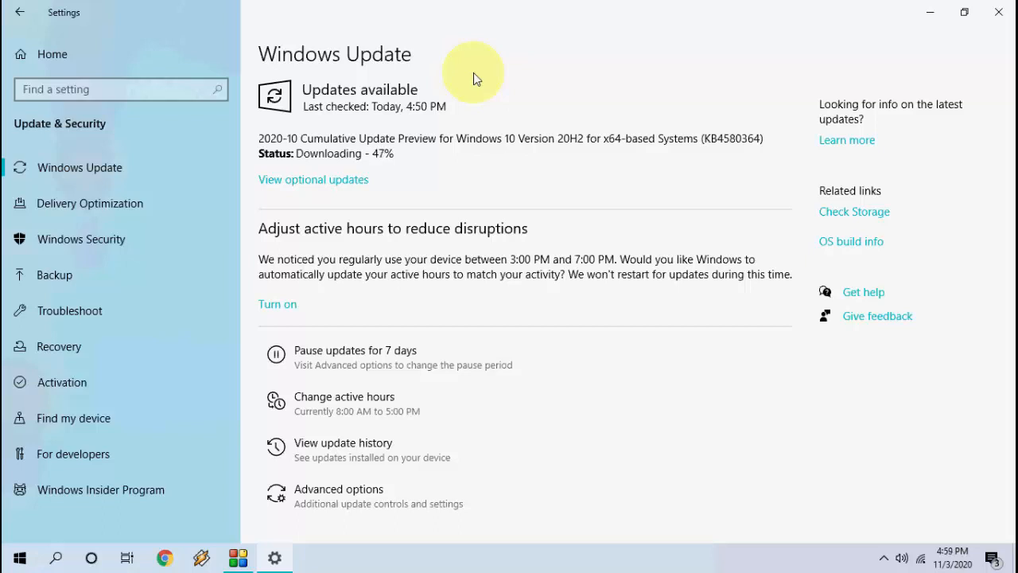
{"action": "mouse_move", "coordinate": [554, 350]}
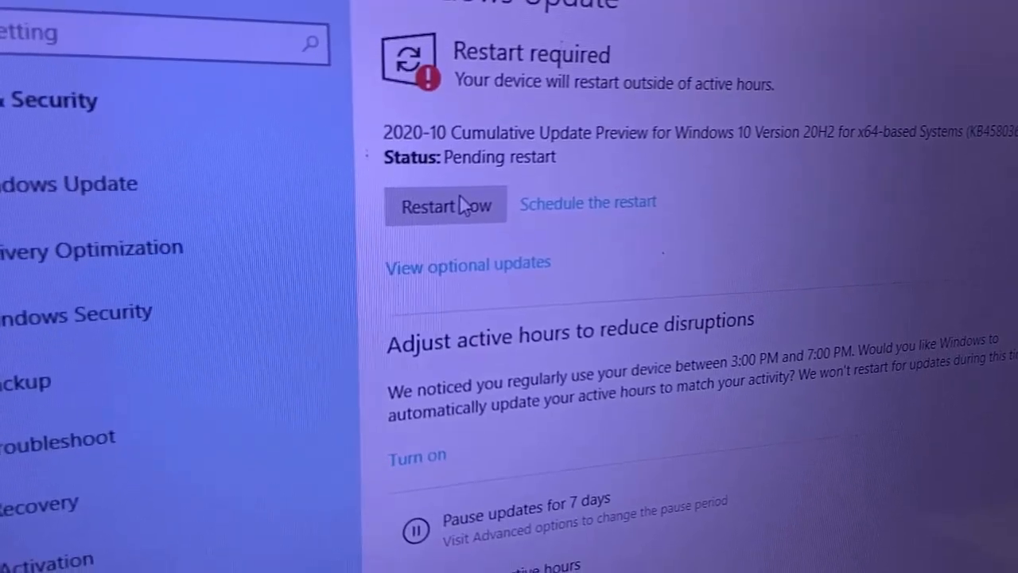
Step: Restart the PC now to apply the installed 20H2 cumulative update
{"action": "left_click", "coordinate": [446, 205]}
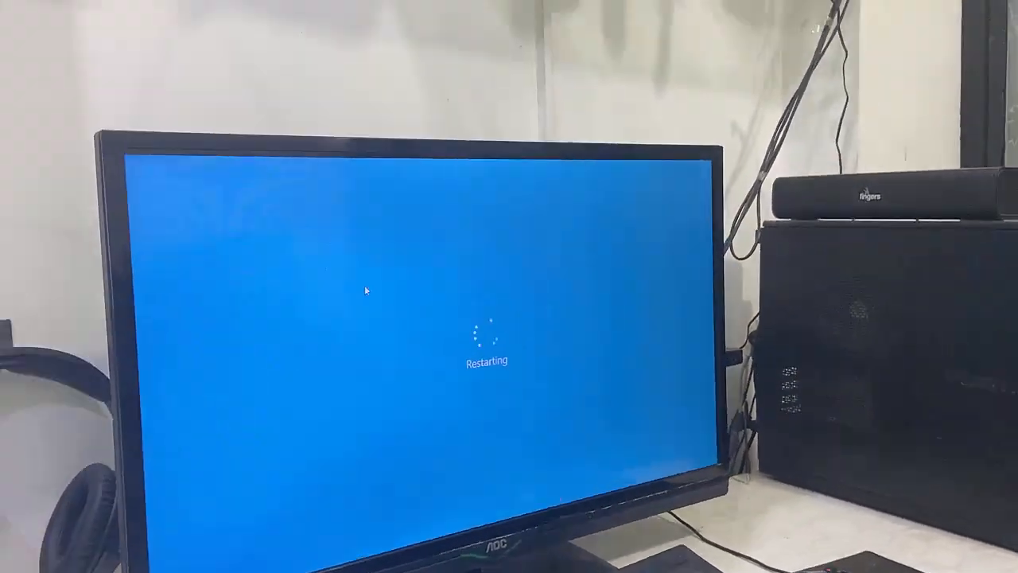